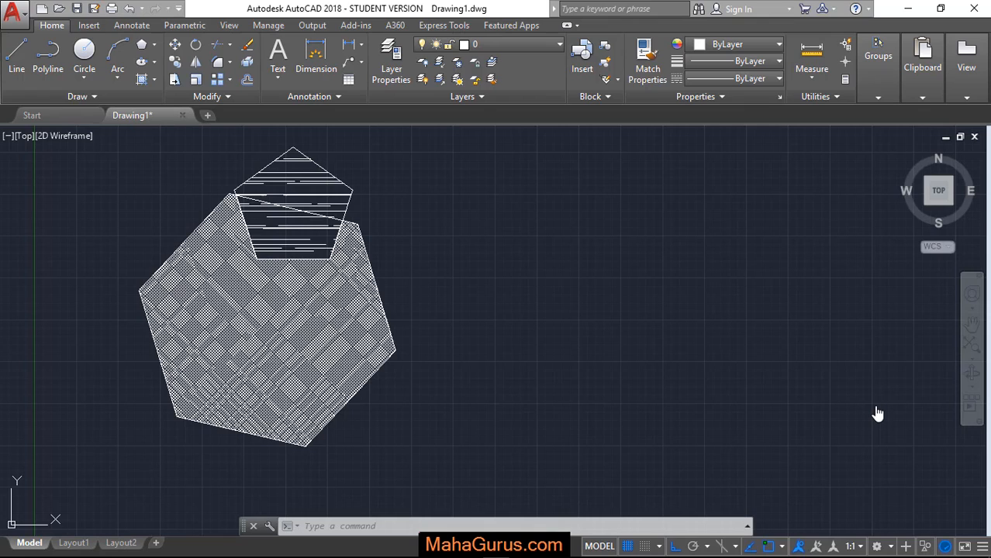
mouse_move(539, 186)
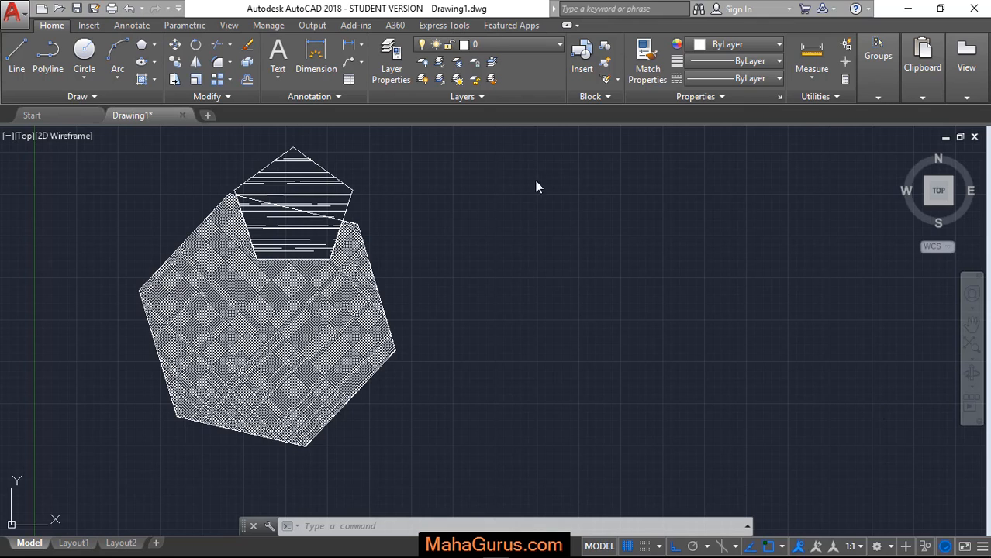
mouse_move(161, 39)
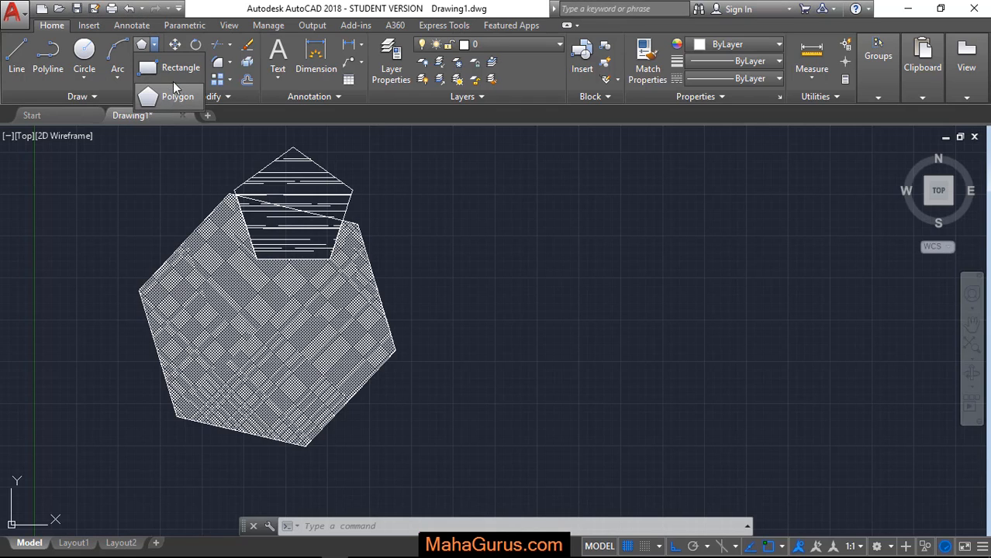
mouse_move(177, 97)
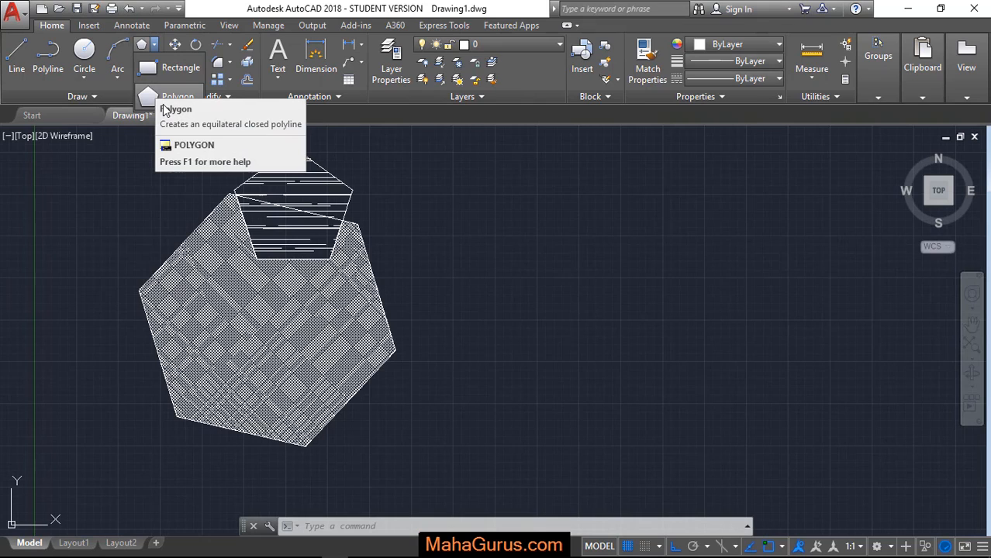
Step: Begin a Polygon with 5 sides and place its centre in the empty space right of the hatched shapes
left_click(177, 96)
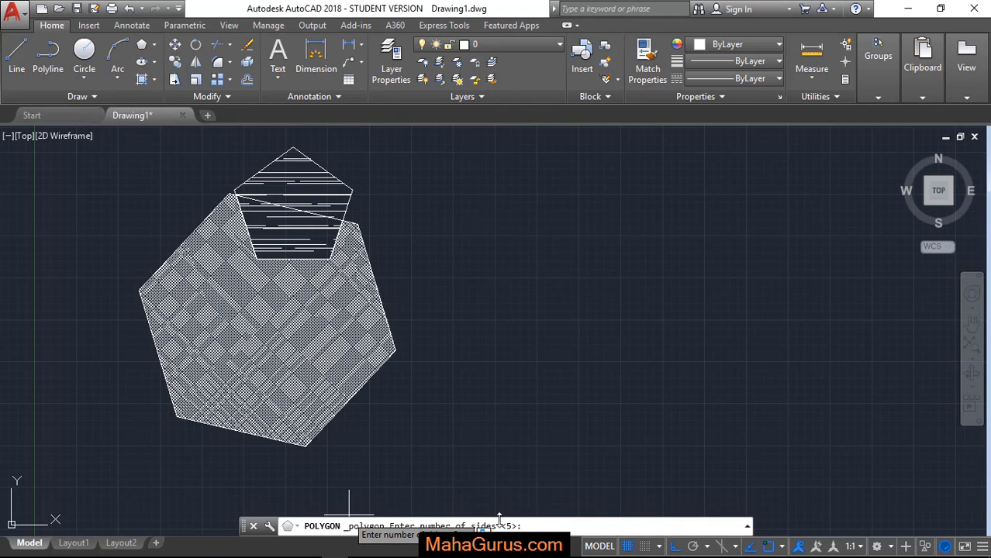
mouse_move(575, 256)
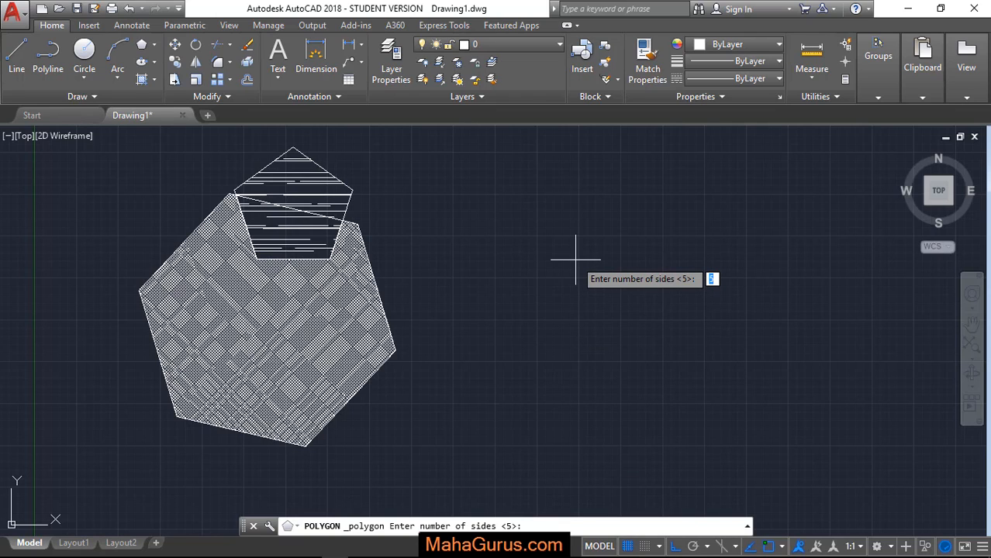
type("5")
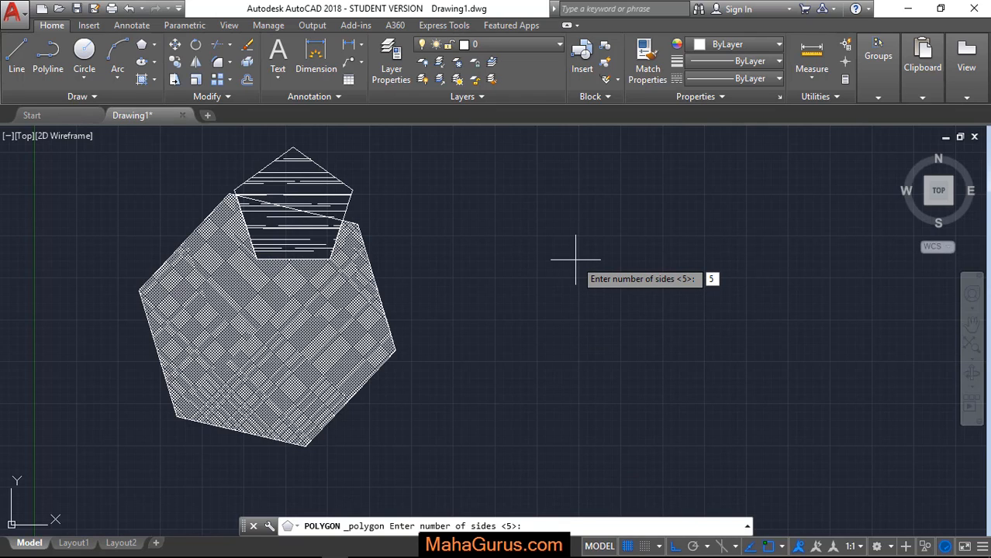
key("Return")
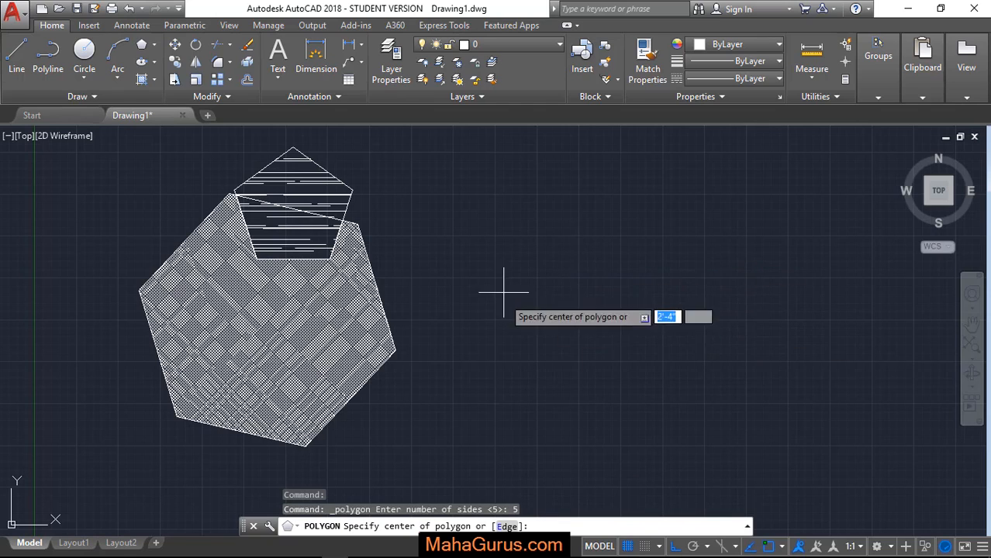
mouse_move(564, 236)
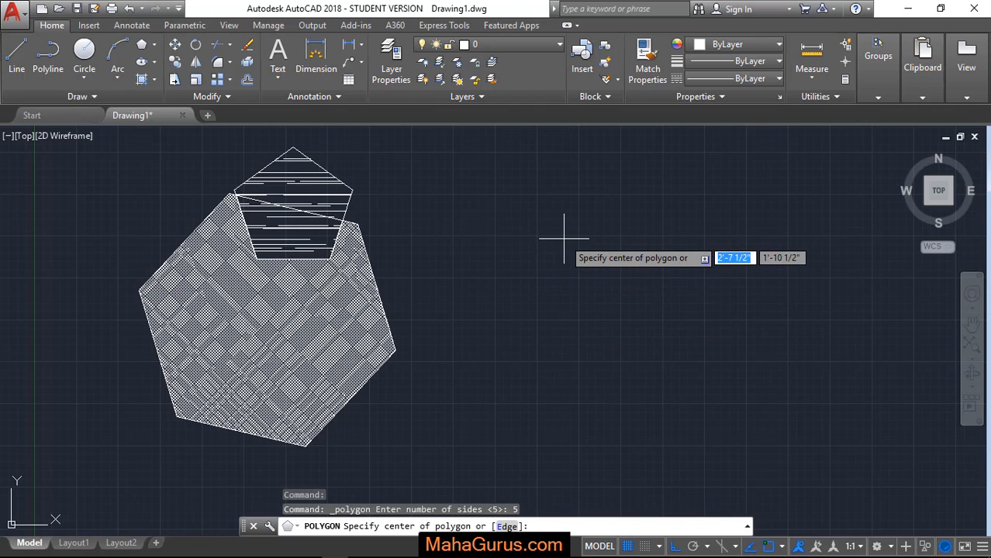
mouse_move(592, 208)
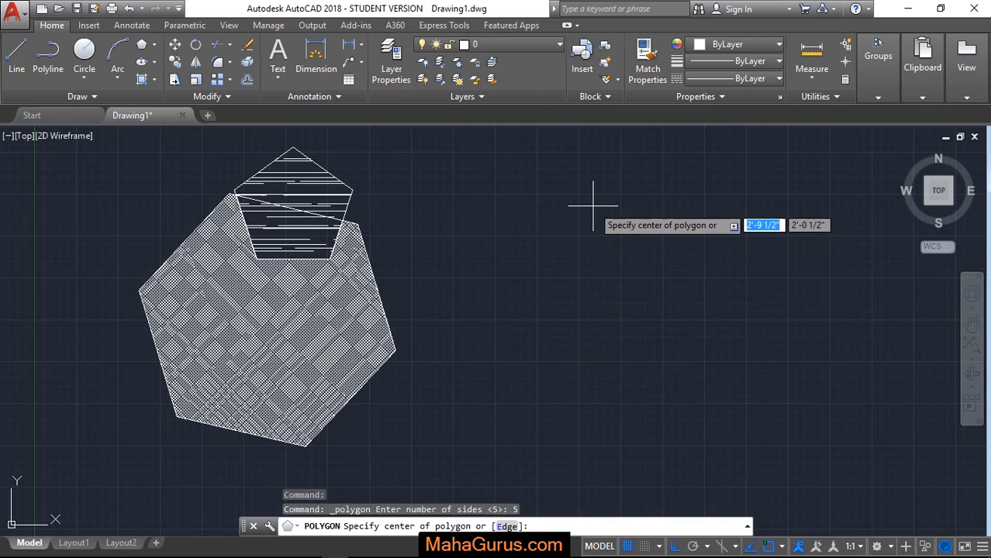
left_click(593, 205)
type("I")
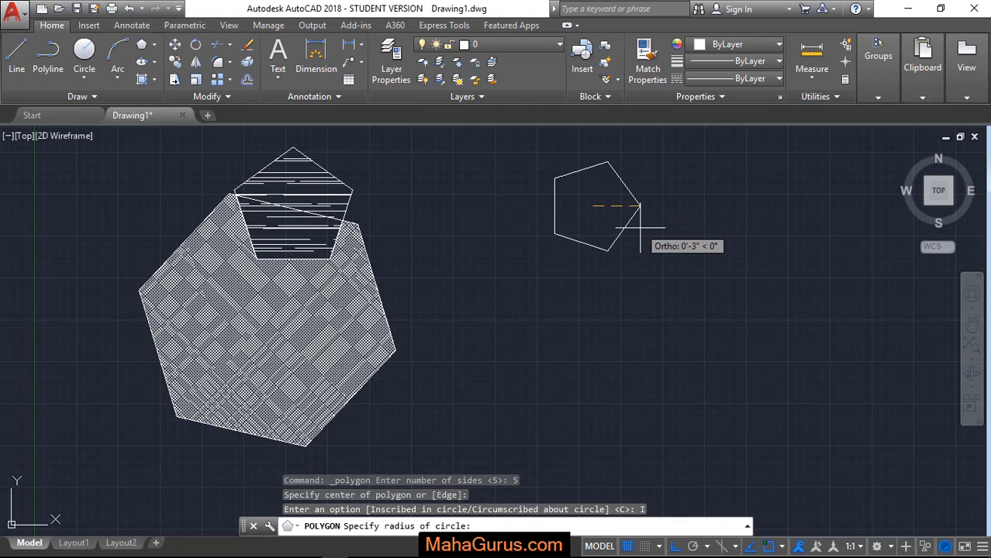
Step: Choose Inscribed in circle and pick the radius point to complete the upright pentagon
left_click(691, 546)
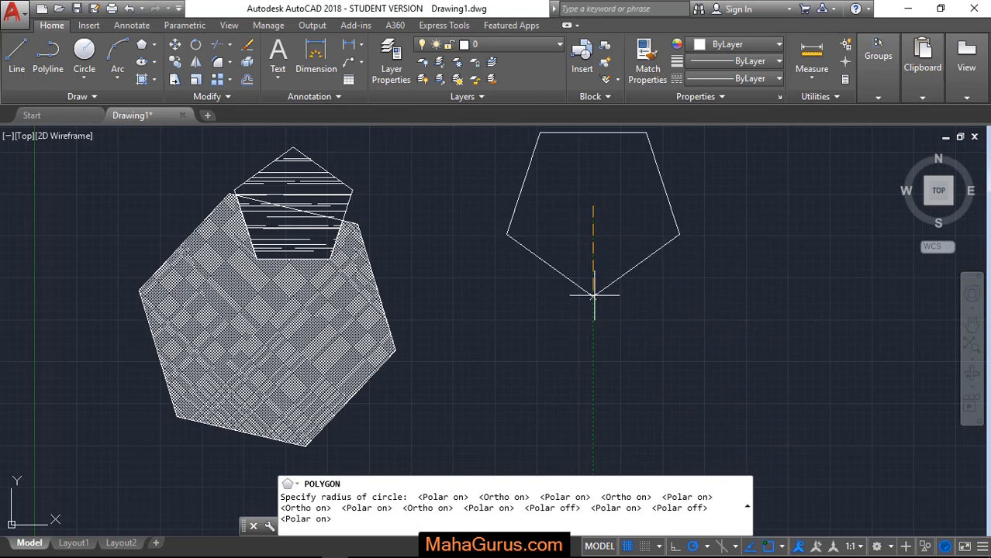
mouse_move(592, 293)
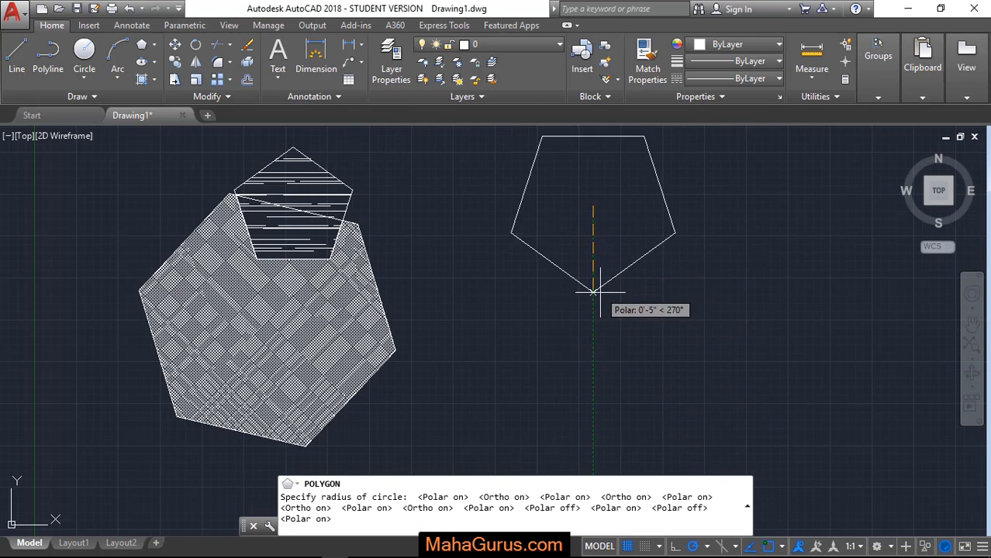
mouse_move(595, 328)
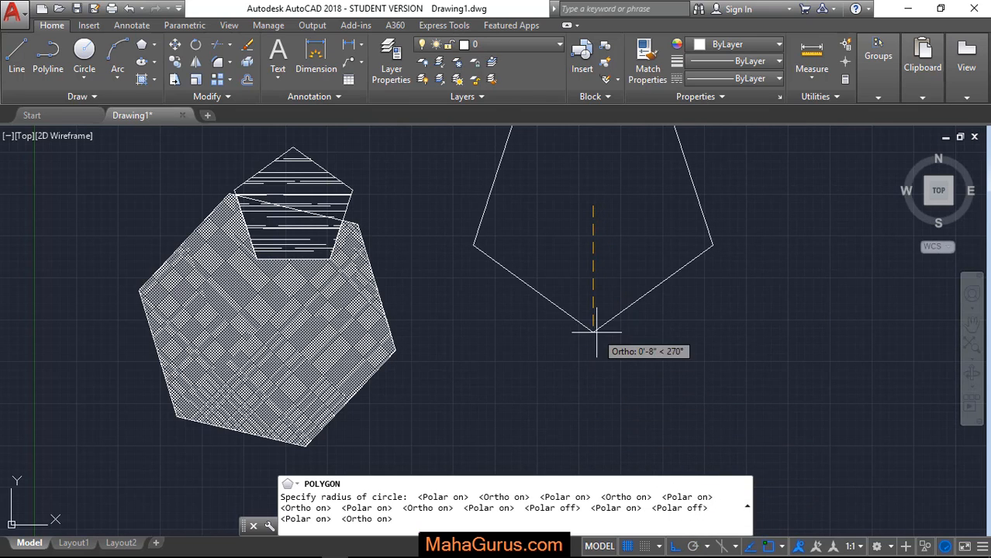
mouse_move(651, 158)
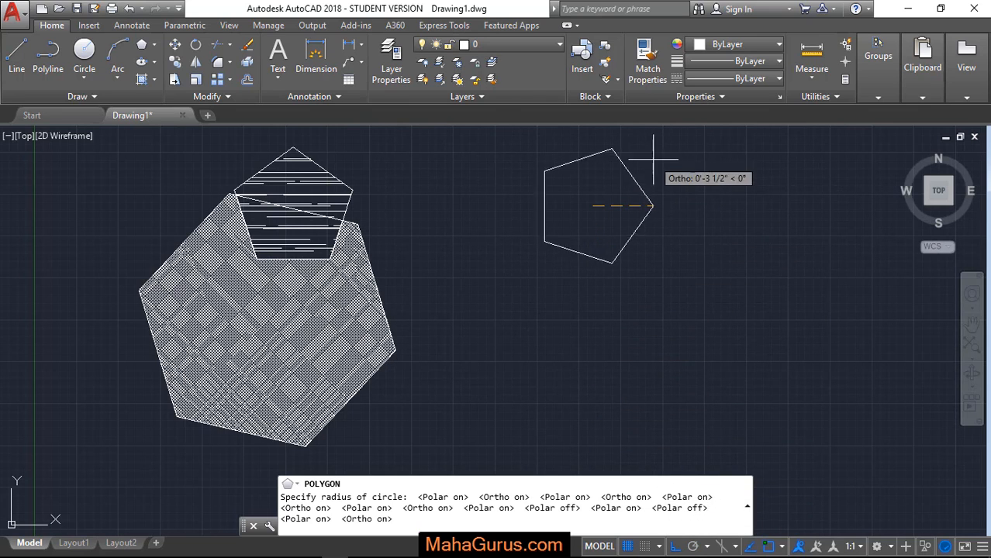
left_click(637, 138)
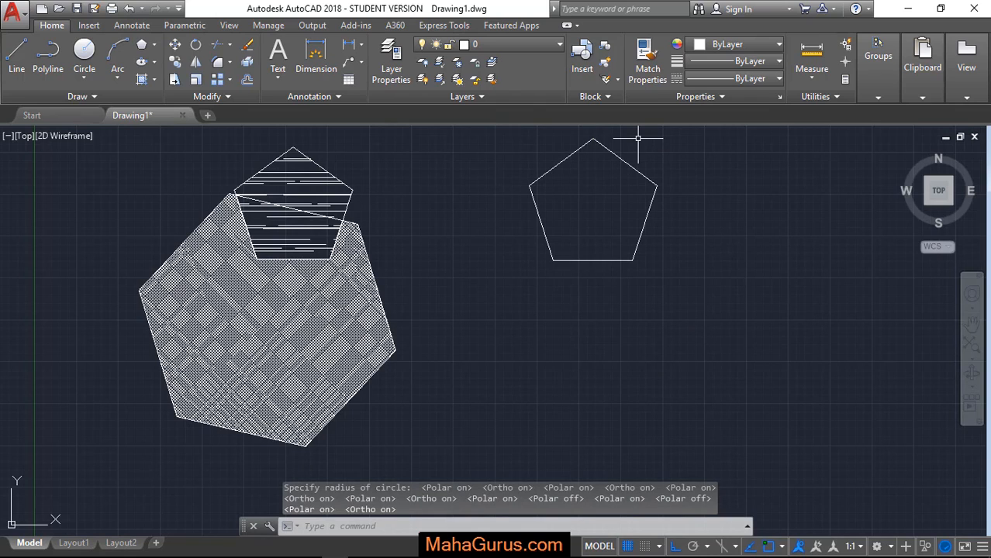
mouse_move(543, 195)
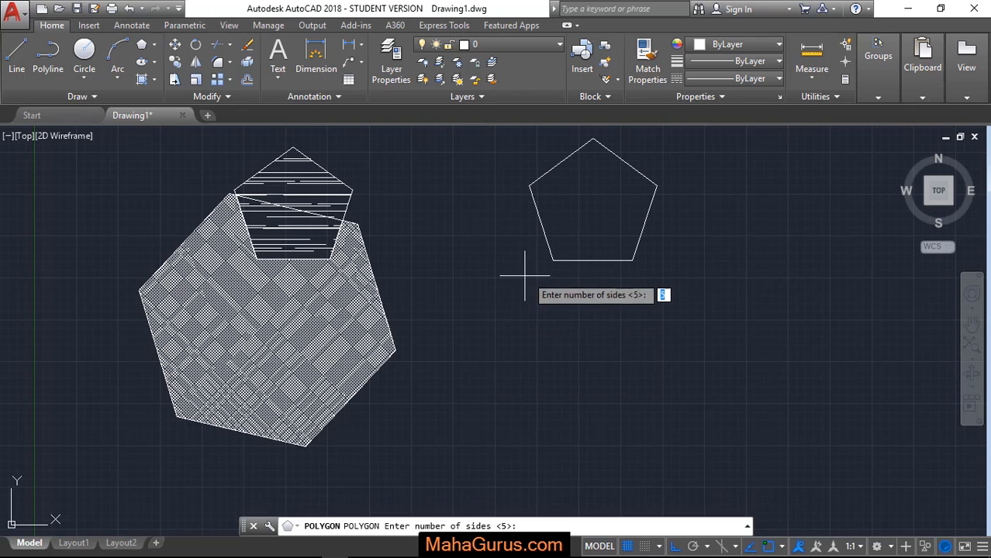
mouse_move(539, 311)
type("6")
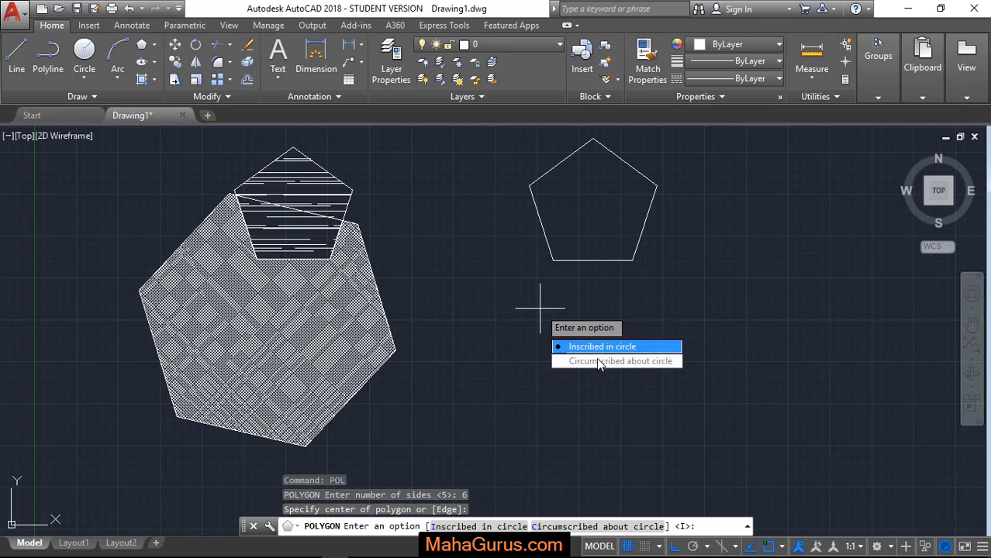
Step: Choose Circumscribed about circle for the six-sided polygon below the pentagon
left_click(620, 360)
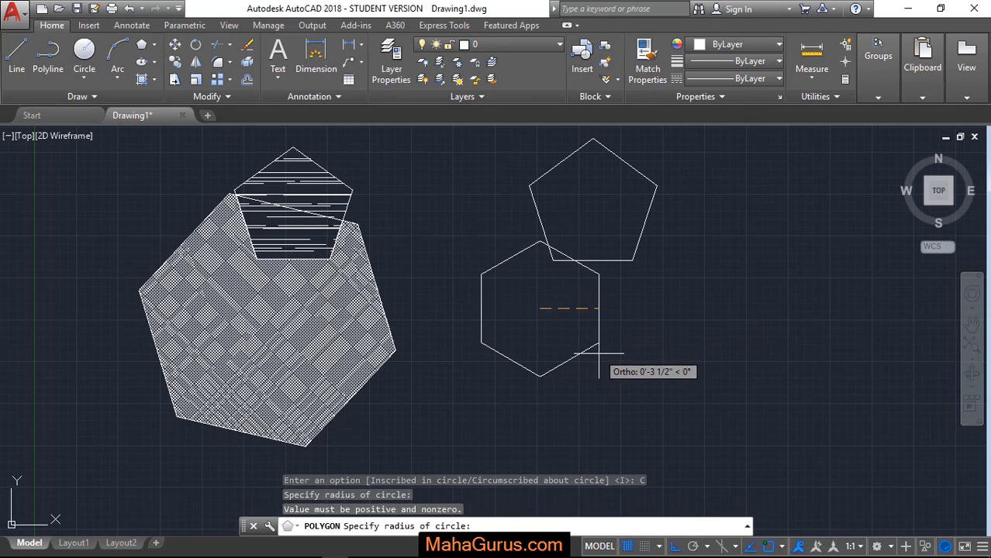
mouse_move(586, 391)
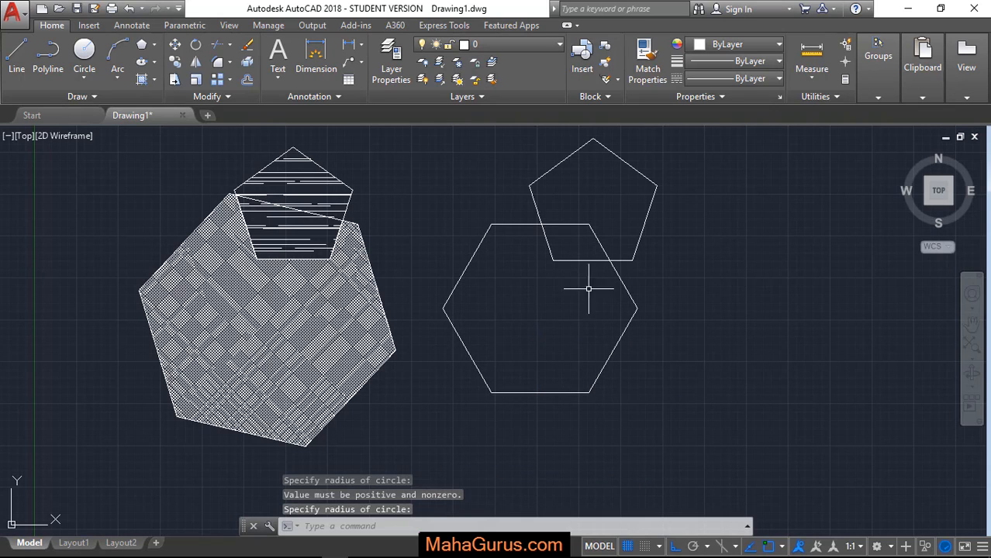
mouse_move(510, 309)
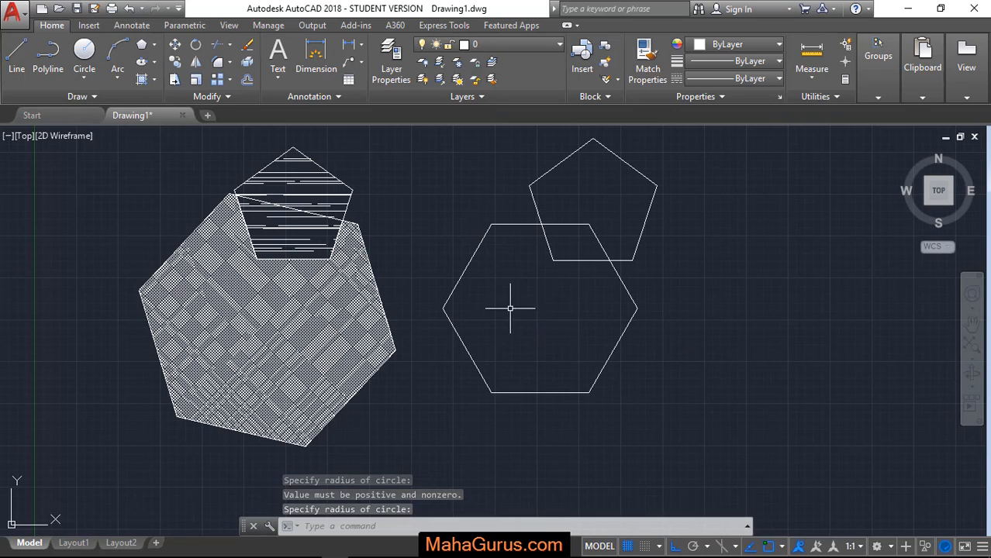
mouse_move(694, 263)
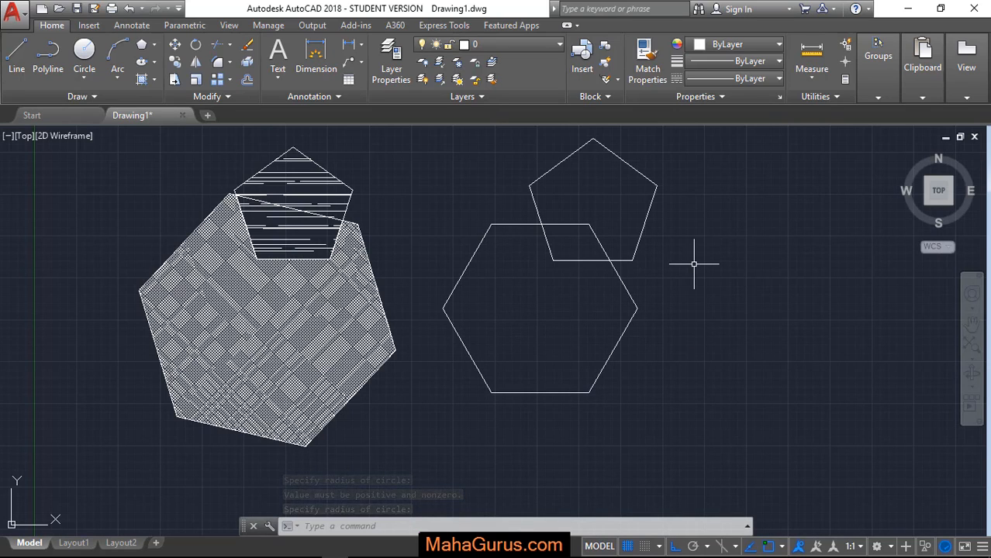